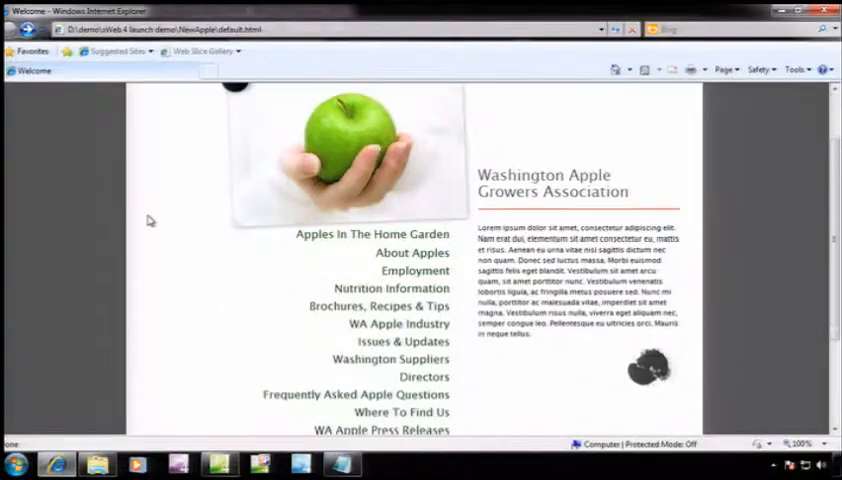
# Step: Import thegreenapple_final.psd with the main page layer group checked and contact us final unchecked
pyautogui.click(403, 411)
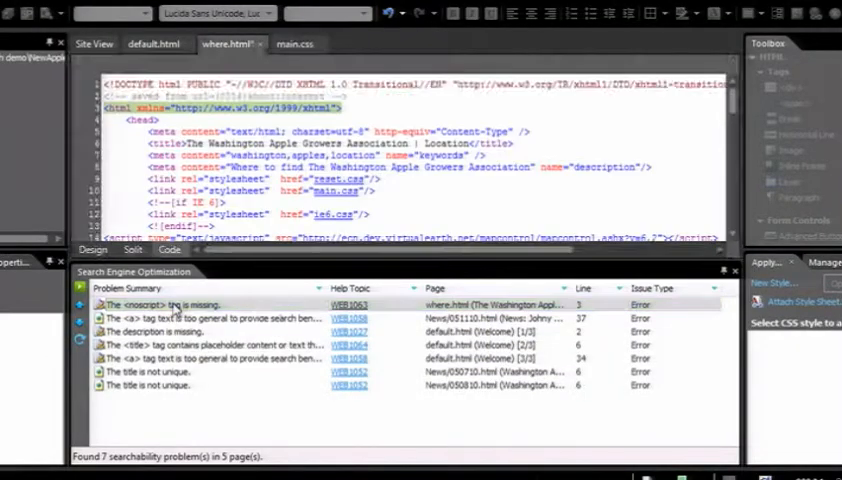
pyautogui.scroll(-3)
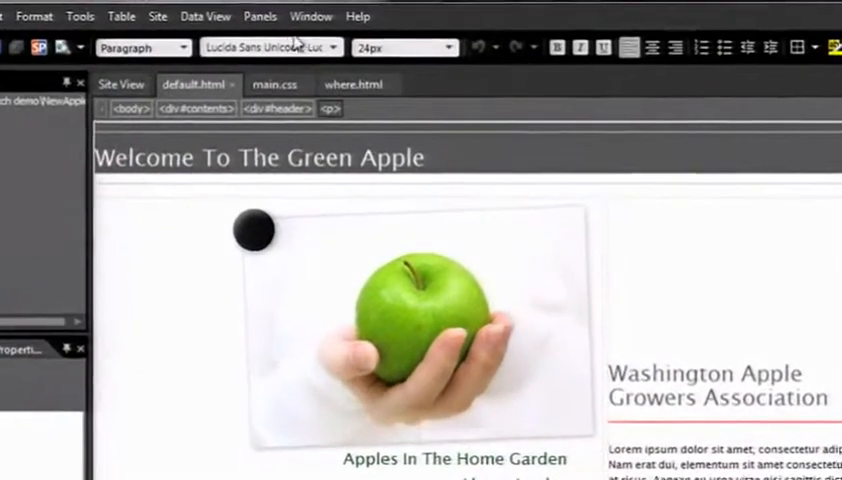
pyautogui.click(354, 84)
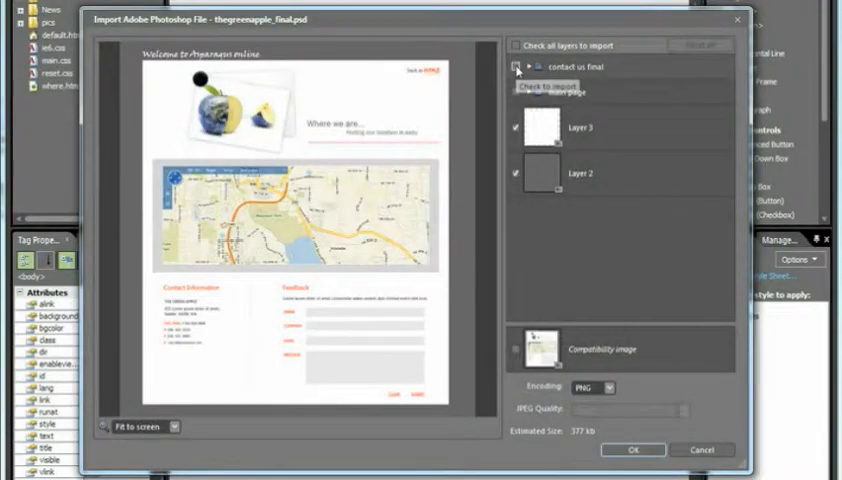
pyautogui.click(515, 67)
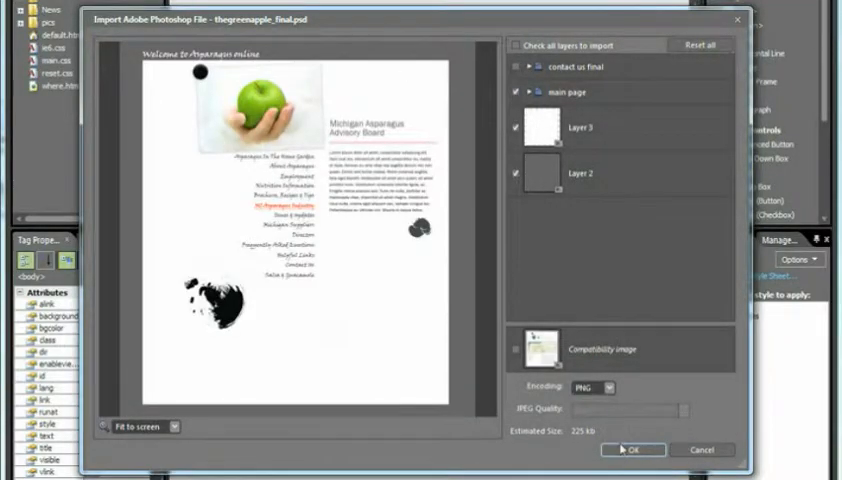
pyautogui.click(632, 449)
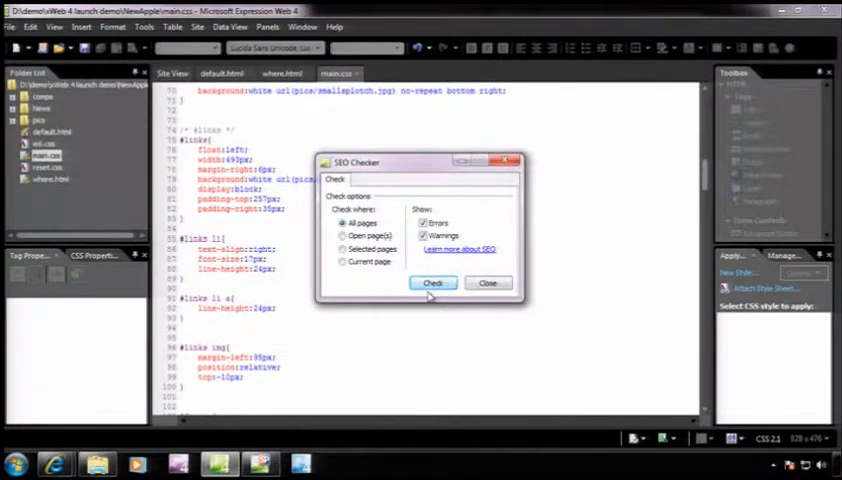
# Step: Run the SEO Checker on all pages for errors and warnings, reporting 10 problems across 8 pages
pyautogui.click(432, 282)
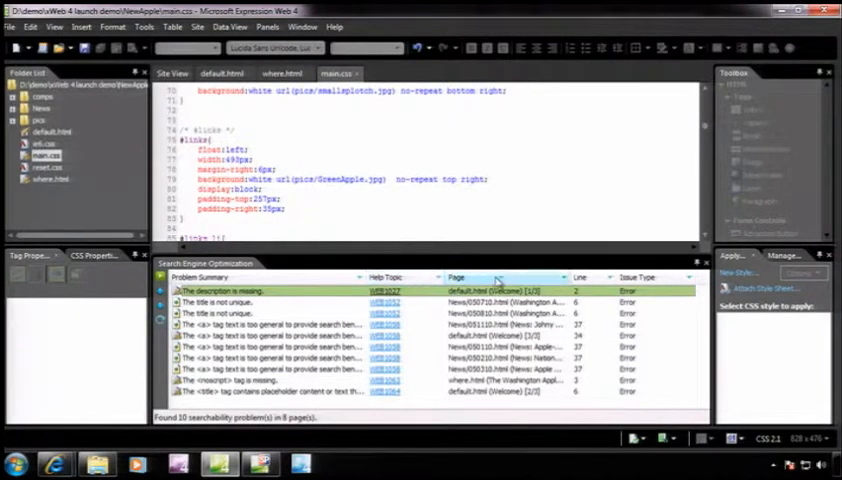